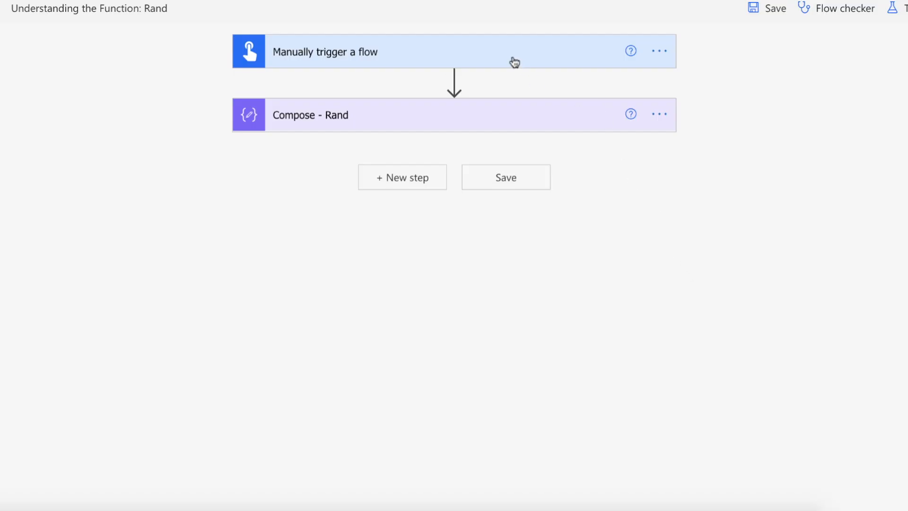
{"action": "mouse_move", "coordinate": [418, 118]}
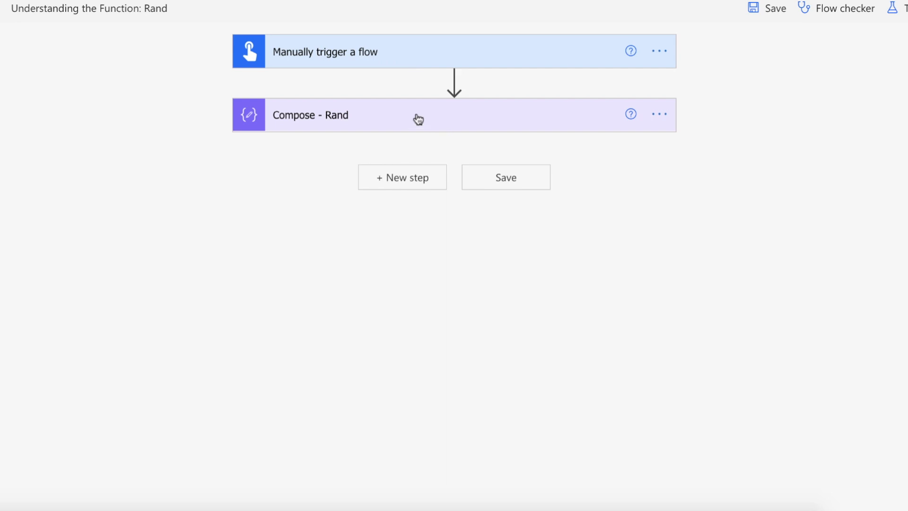
Expand the Compose - Rand action to reveal its Inputs expression
{"action": "left_click", "coordinate": [405, 115]}
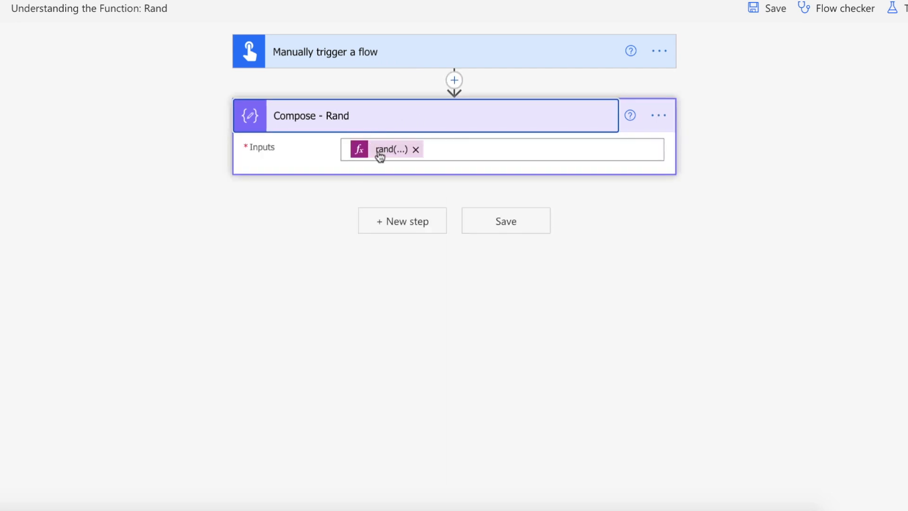
Update the Compose input expression to rand(0, 9999)
{"action": "left_click", "coordinate": [392, 149]}
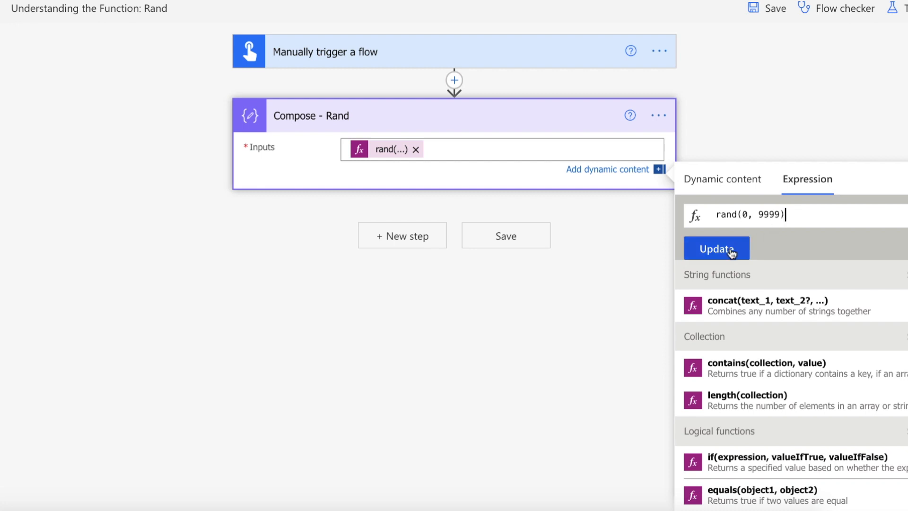
{"action": "left_click", "coordinate": [716, 249]}
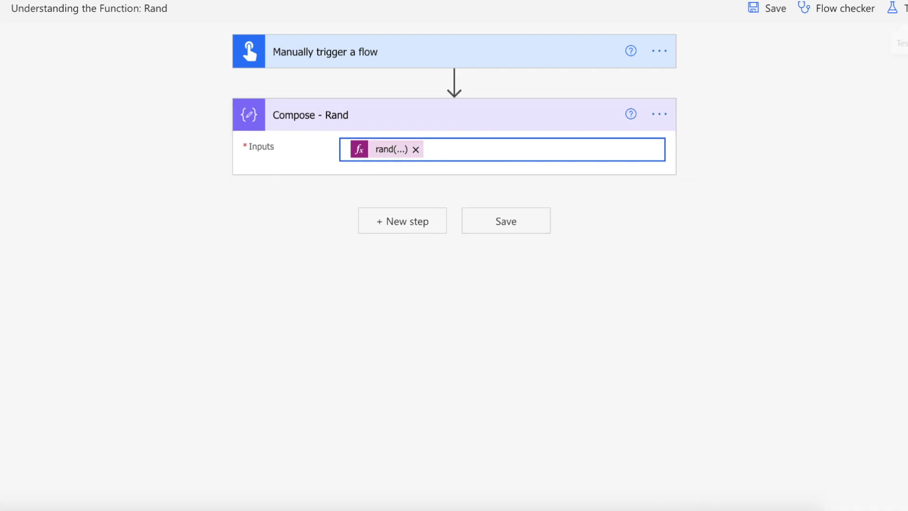
Test-run the flow and view the completed run
{"action": "left_click", "coordinate": [901, 8]}
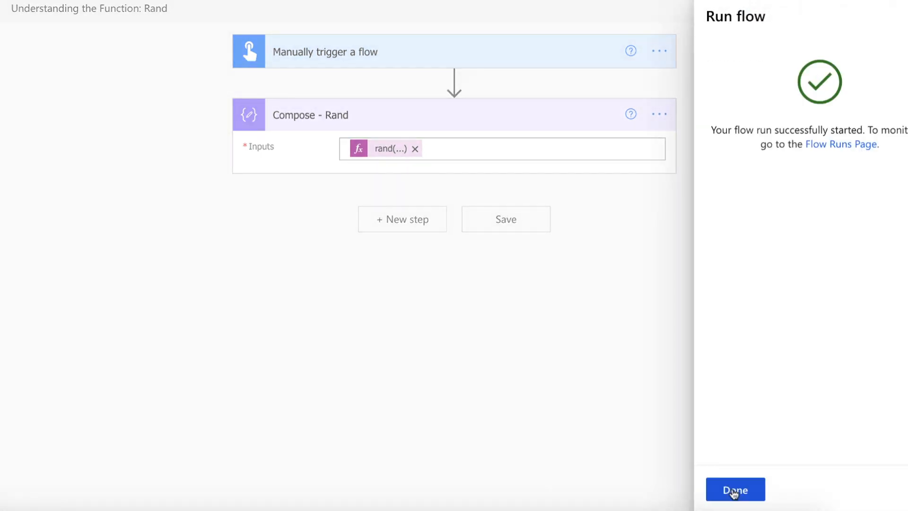
{"action": "left_click", "coordinate": [735, 489]}
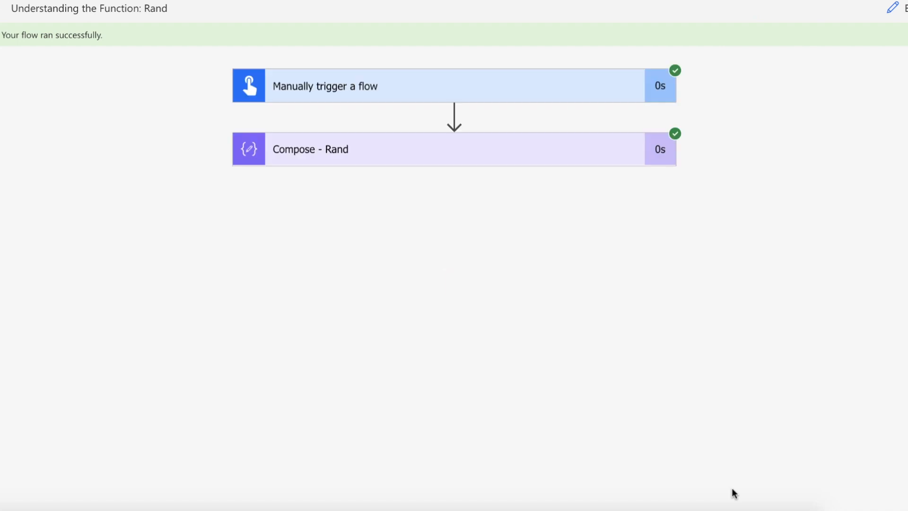
Expand the Compose - Rand run results and select the generated number 3266
{"action": "left_click", "coordinate": [310, 149]}
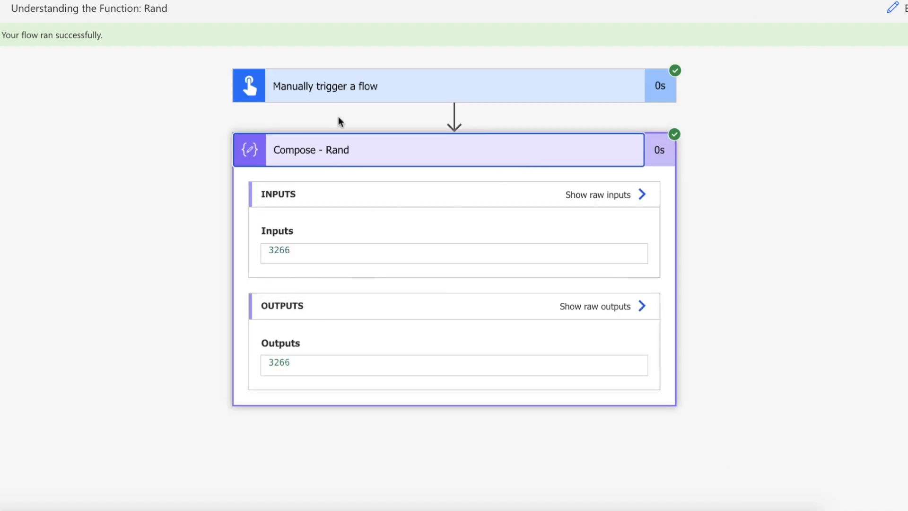
{"action": "double_click", "coordinate": [278, 249]}
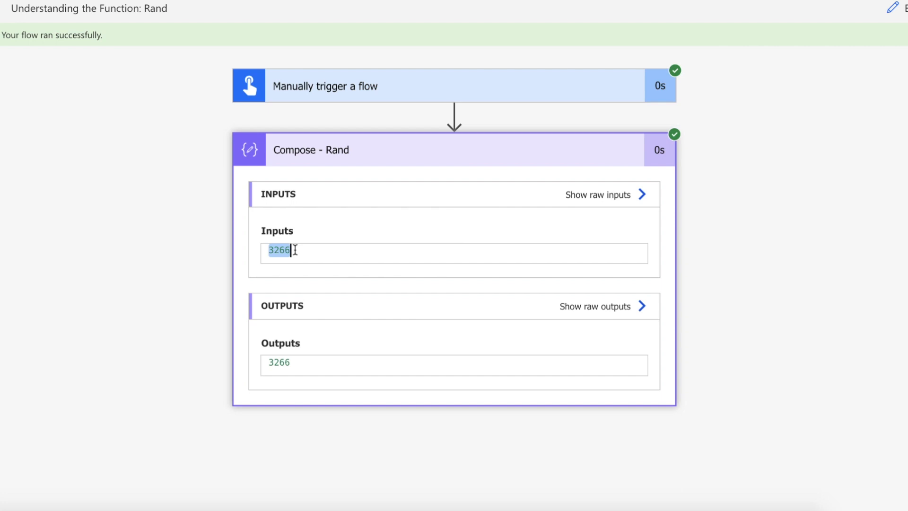